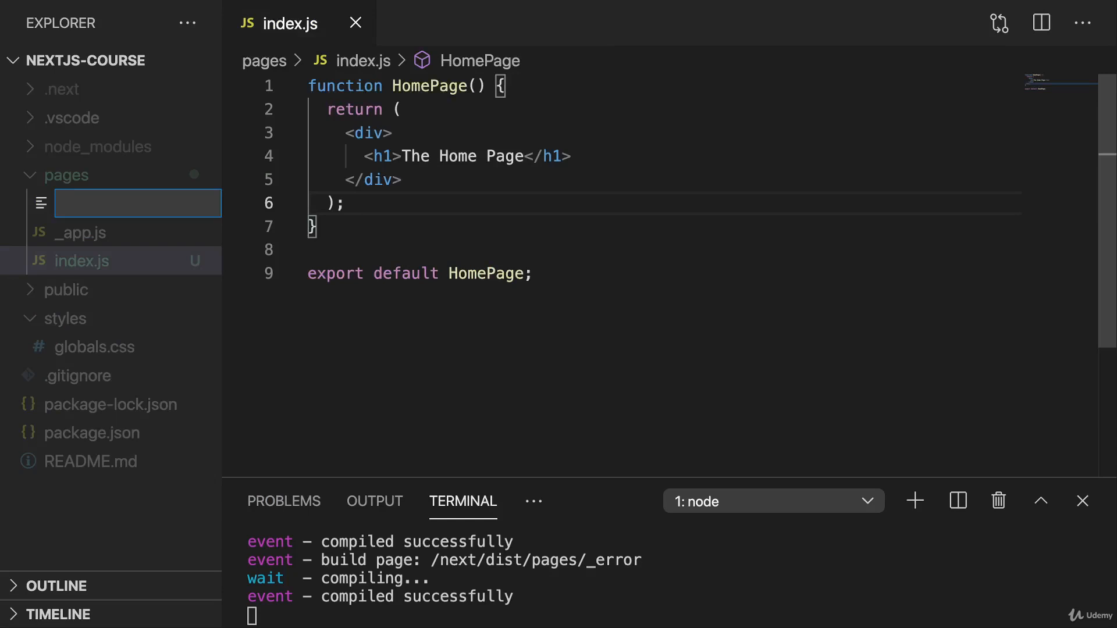
# Create and open a new file named about.js in the pages folder.
pyautogui.write('about.js')
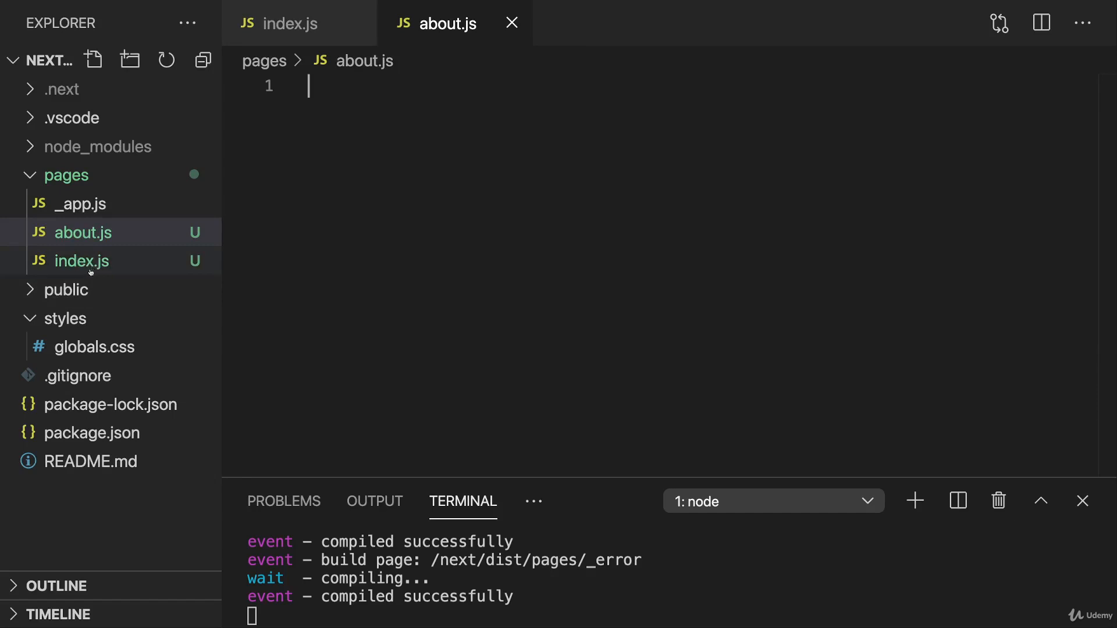
pyautogui.moveTo(82, 260)
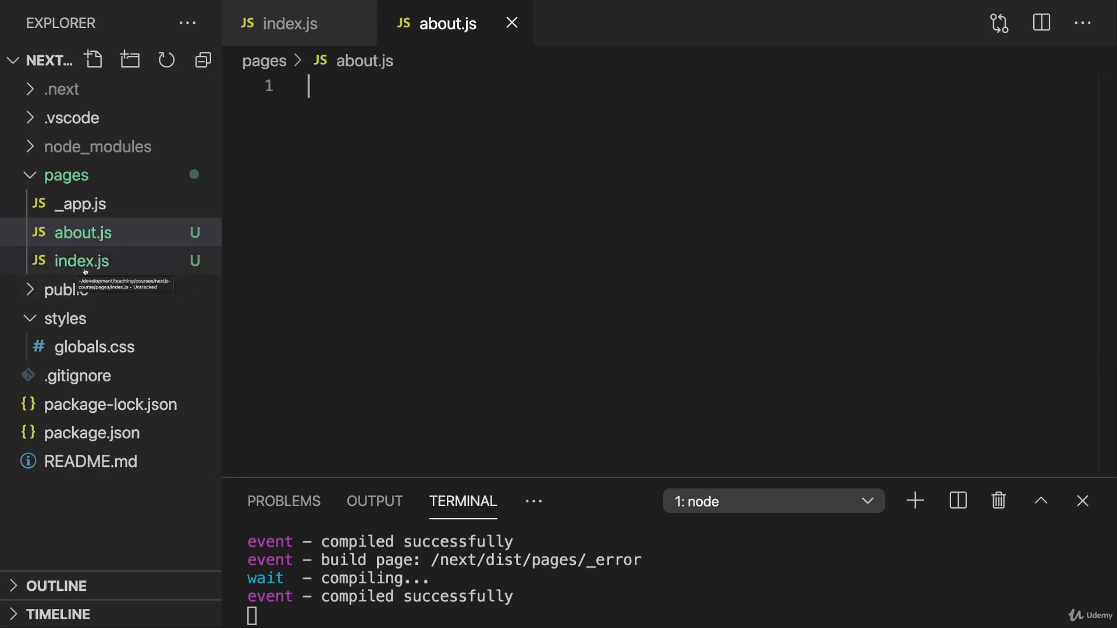
pyautogui.moveTo(81, 232)
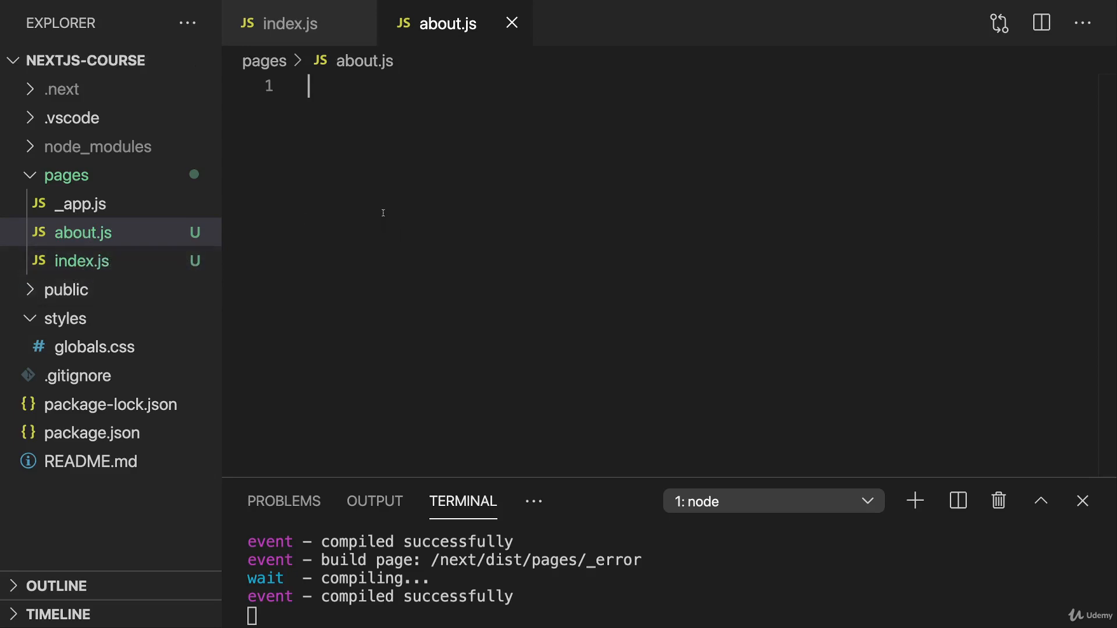
# Write an AboutPage function rendering an h1 'The About Page', with export default AboutPage.
pyautogui.write('function AboutPage() {')
pyautogui.write('<')
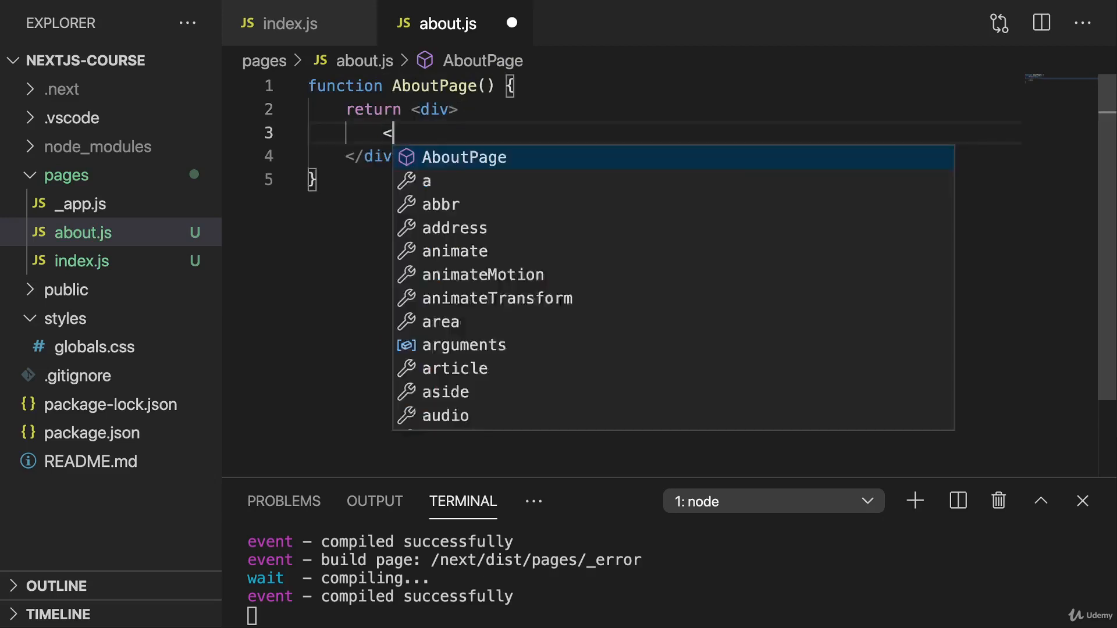
pyautogui.write('h1></h1>')
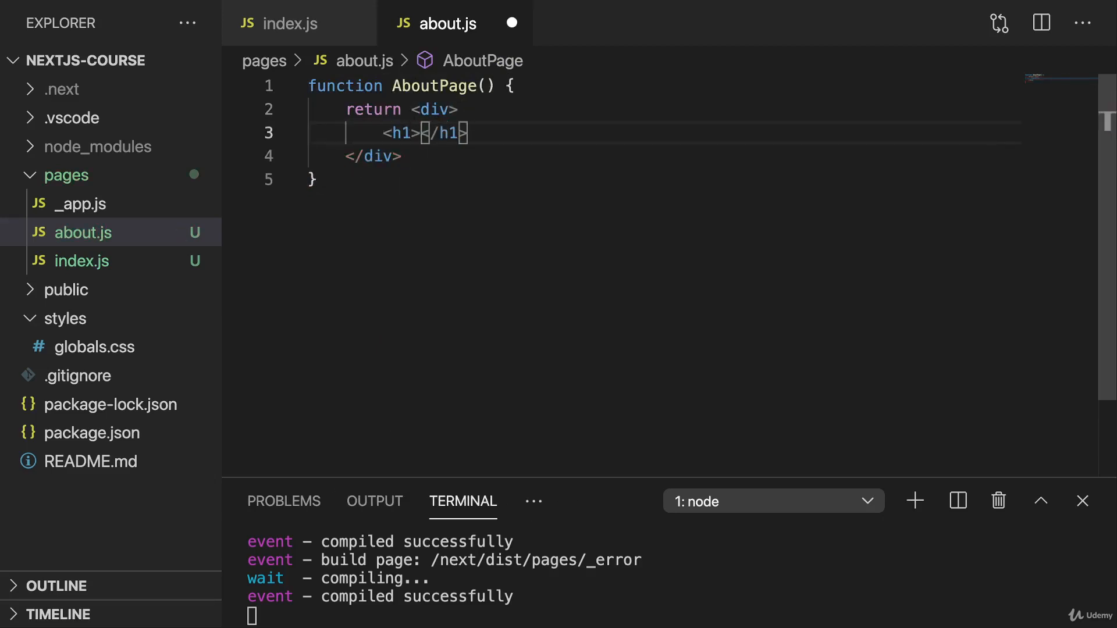
pyautogui.write('The About Page')
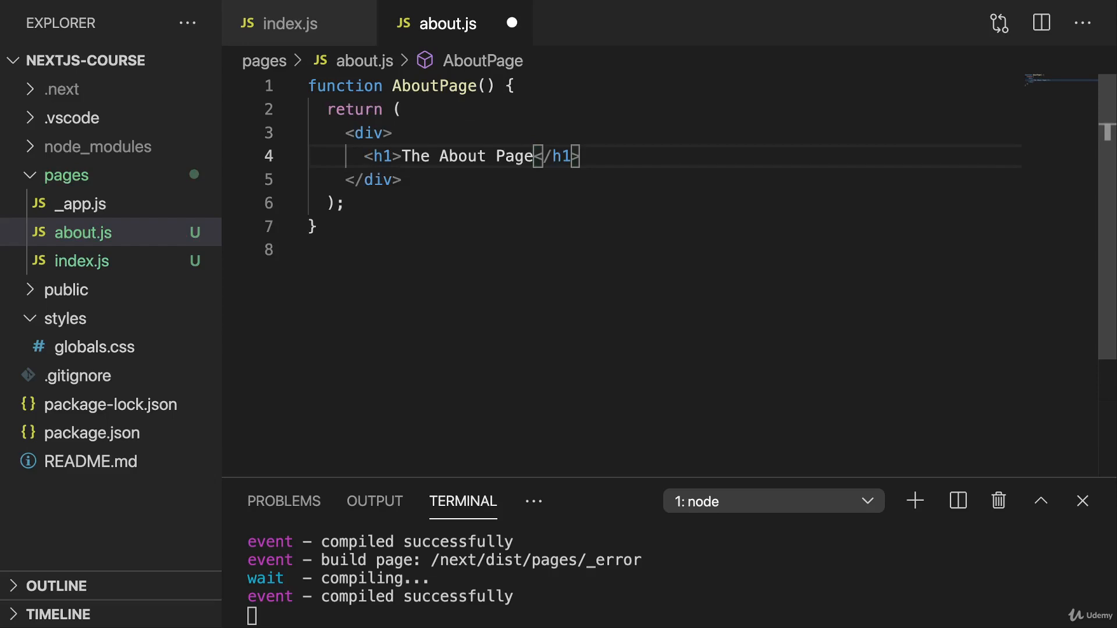
pyautogui.write('export default Abou')
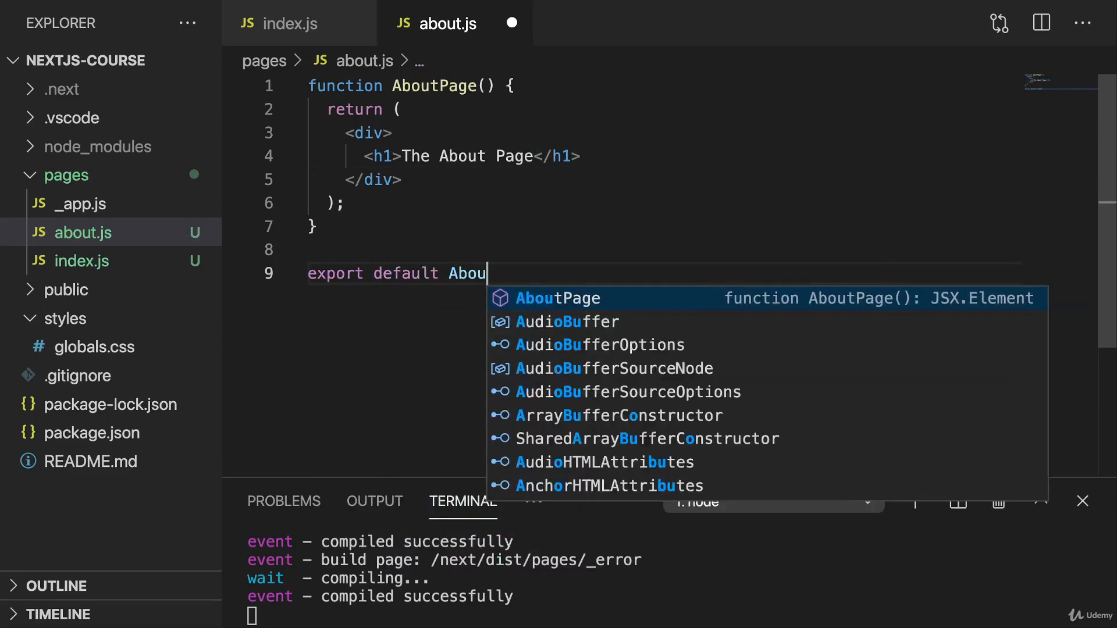
pyautogui.press('Tab')
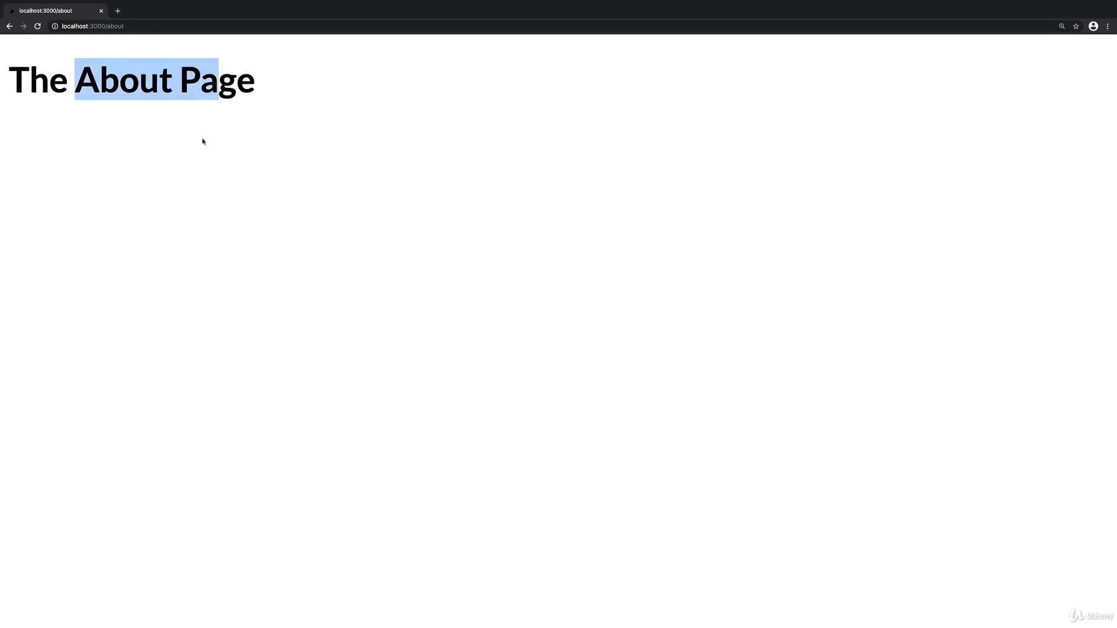
# View localhost:3000/about in Chrome to confirm 'The About Page' heading renders.
pyautogui.click(194, 153)
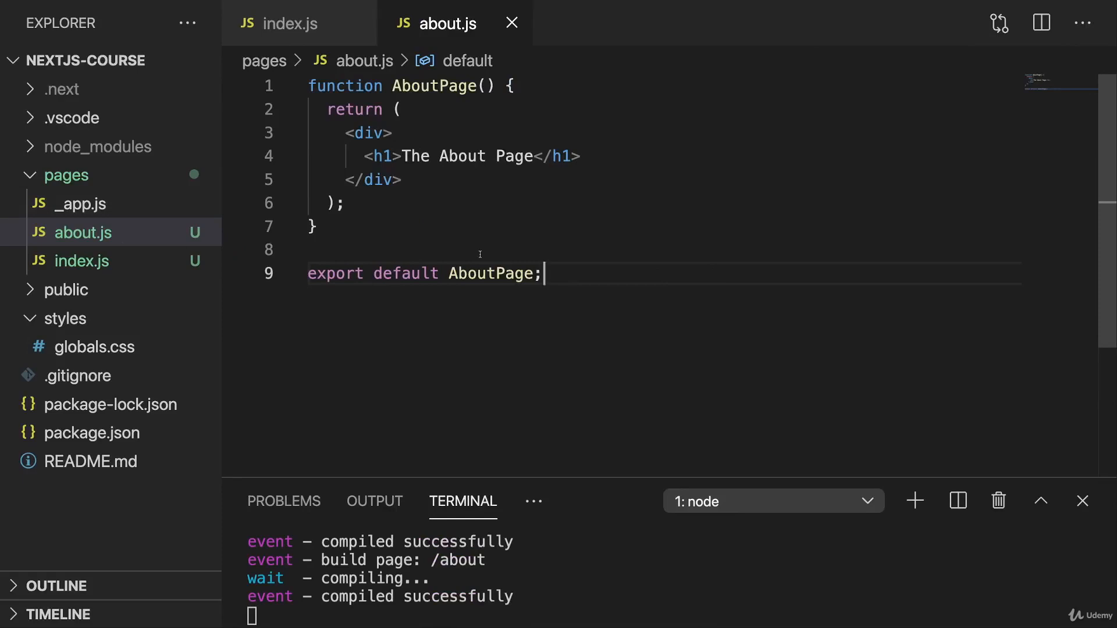
pyautogui.moveTo(806, 494)
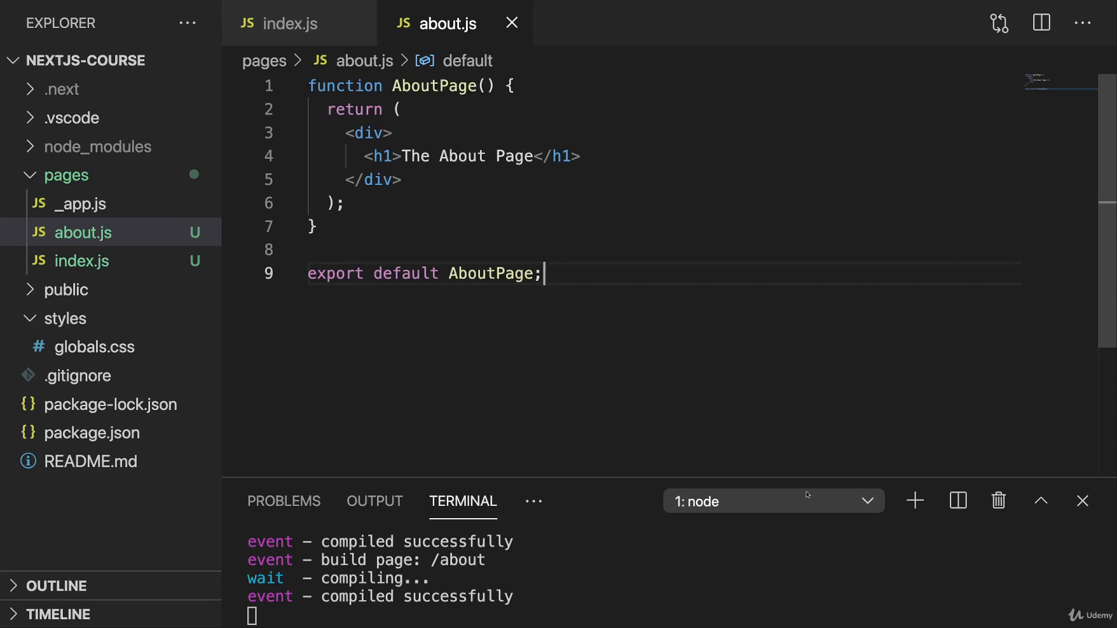